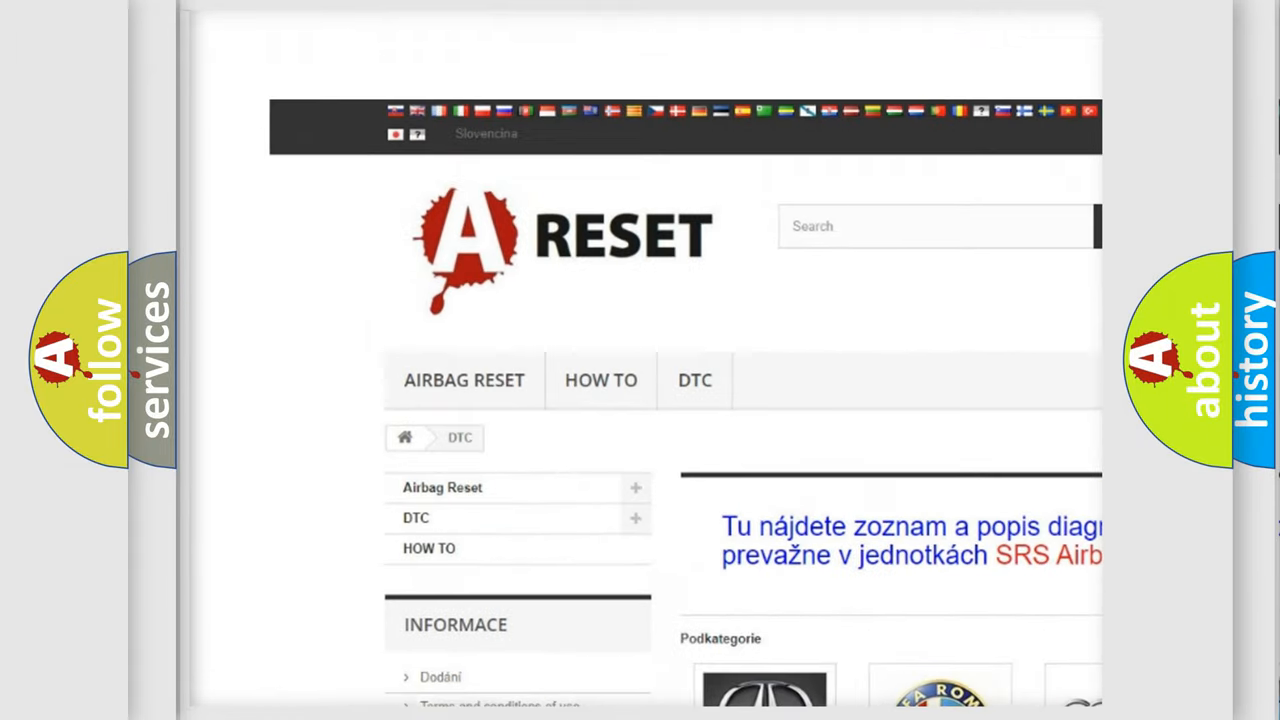
{"action": "scroll", "scroll_direction": "down", "scroll_amount": 3}
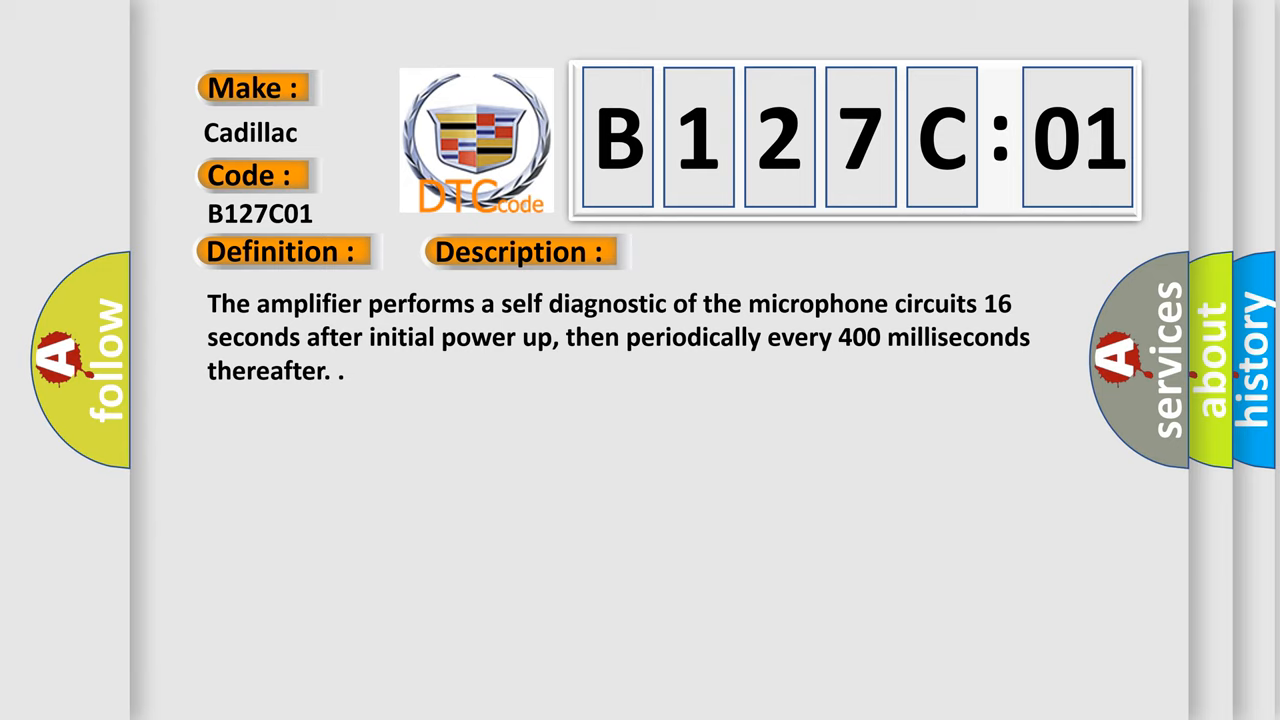
{"action": "left_click", "coordinate": [733, 251]}
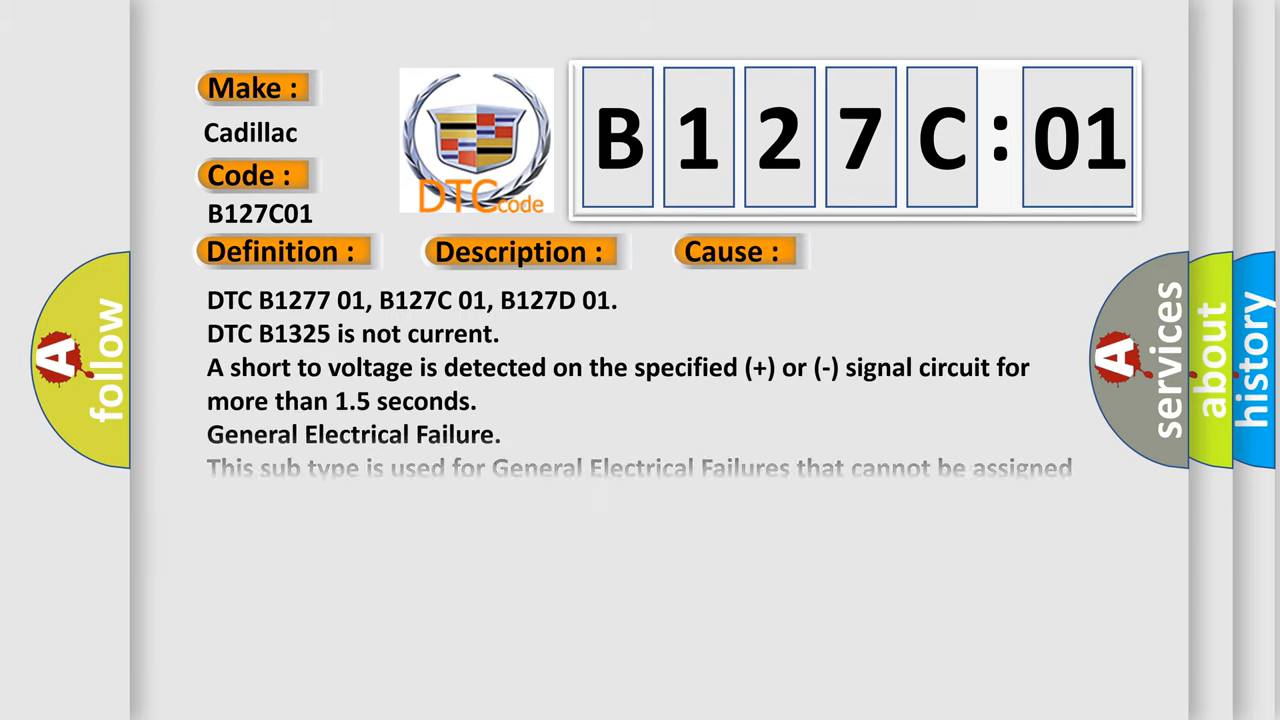